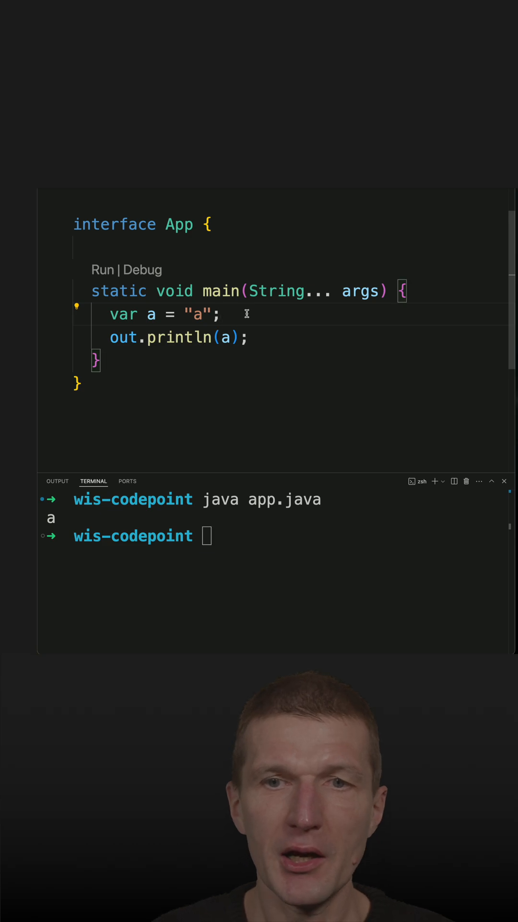
Change the assignment to "a".codePointAt(0), accepting codePointAt from IntelliSense
{"action": "type", "text": ".co"}
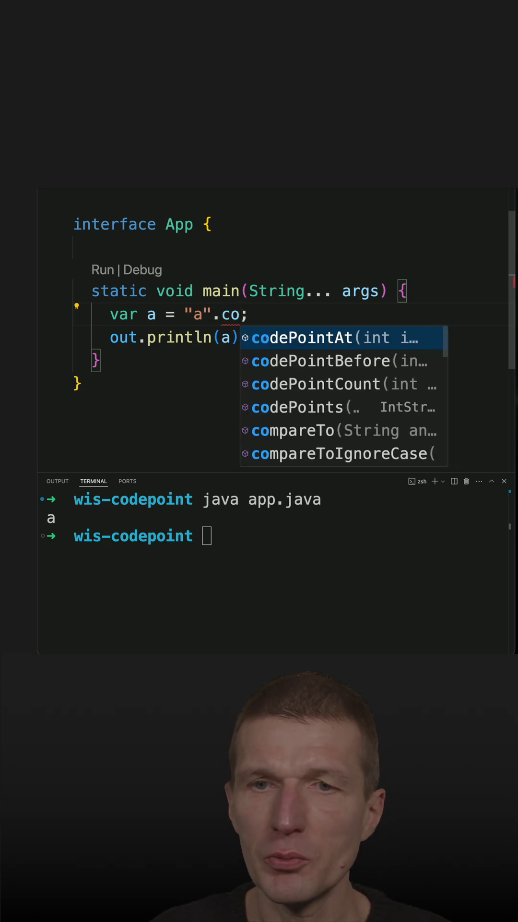
{"action": "left_click", "coordinate": [302, 337]}
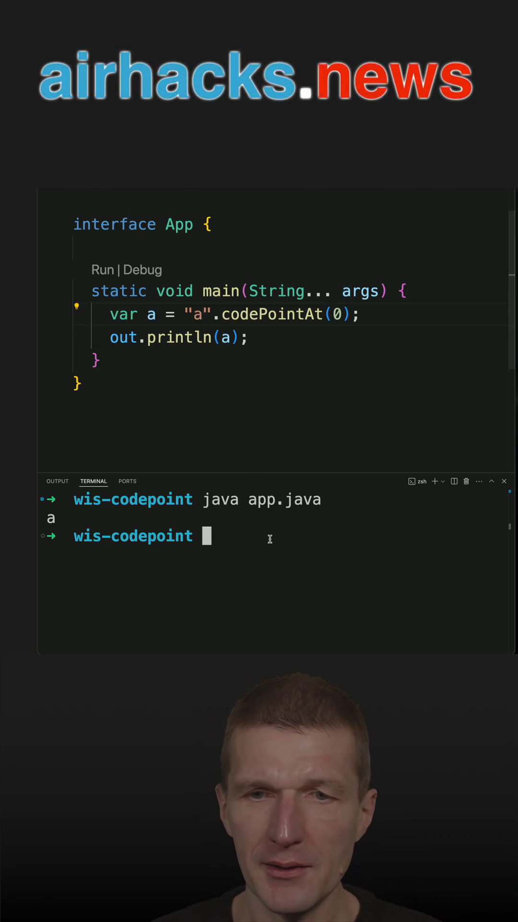
Rerun java app.java so the terminal prints 97
{"action": "key", "text": "Return"}
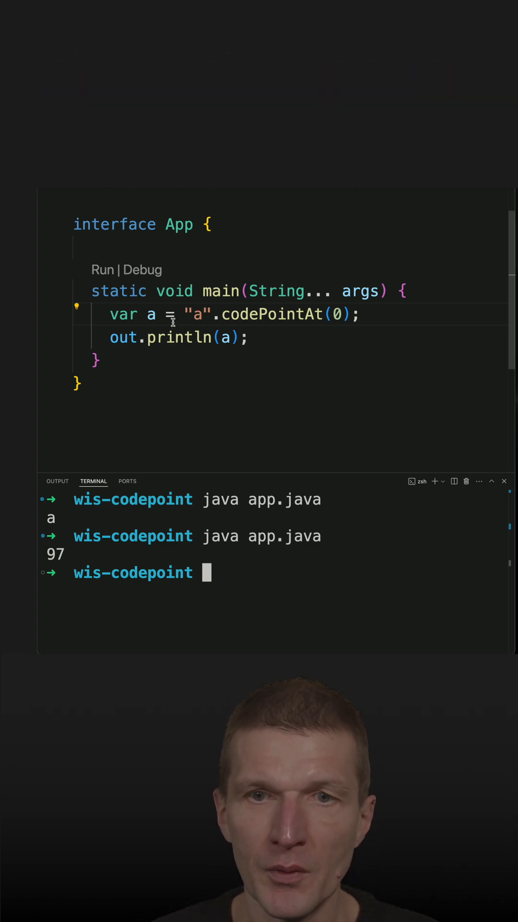
Declare a as int and begin a new line with Character.toChars(a) after println(a)
{"action": "double_click", "coordinate": [150, 313]}
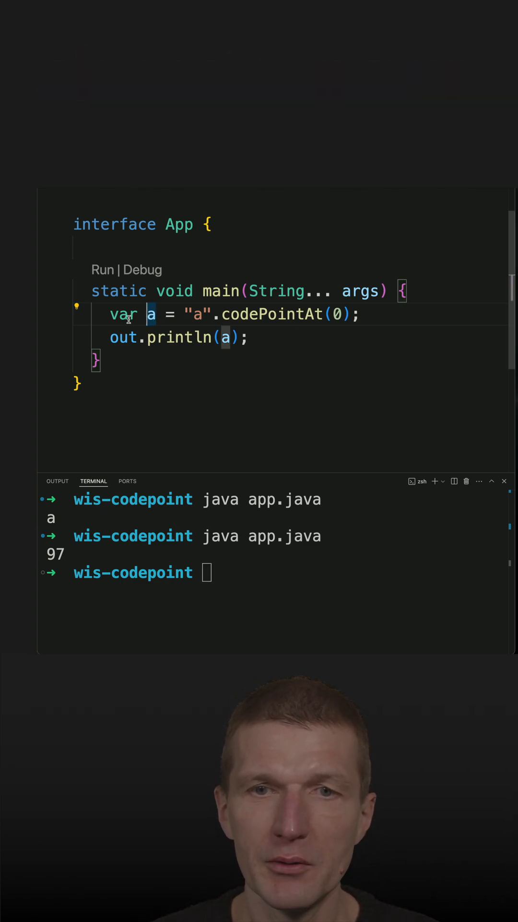
{"action": "type", "text": "int"}
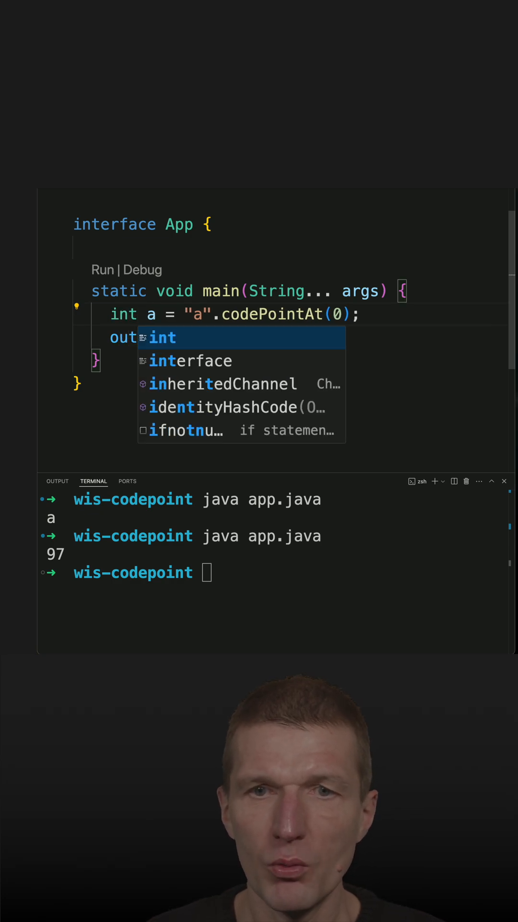
{"action": "type", "text": "println(a);"}
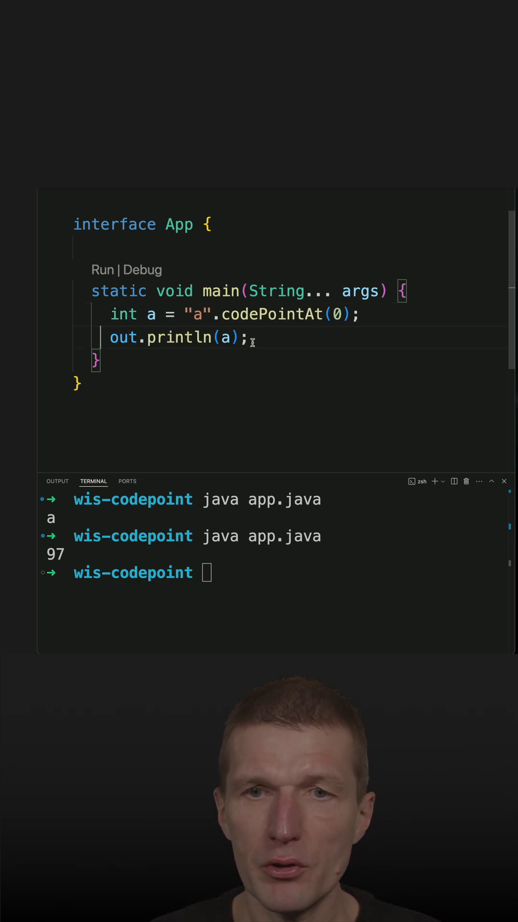
{"action": "type", "text": "Character.toChars(a"}
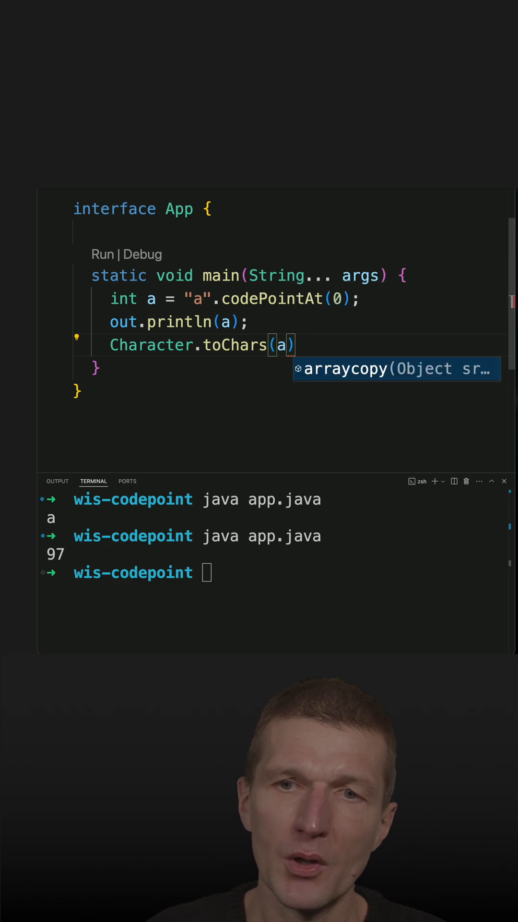
Assign toChars to var character, println(new String(character)), and rerun to print 97 and a
{"action": "type", "text": "var character"}
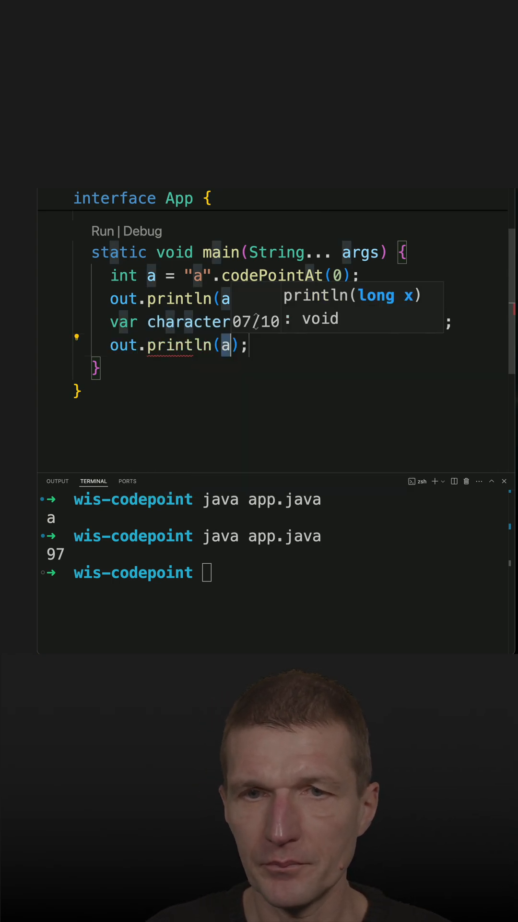
{"action": "type", "text": "new St"}
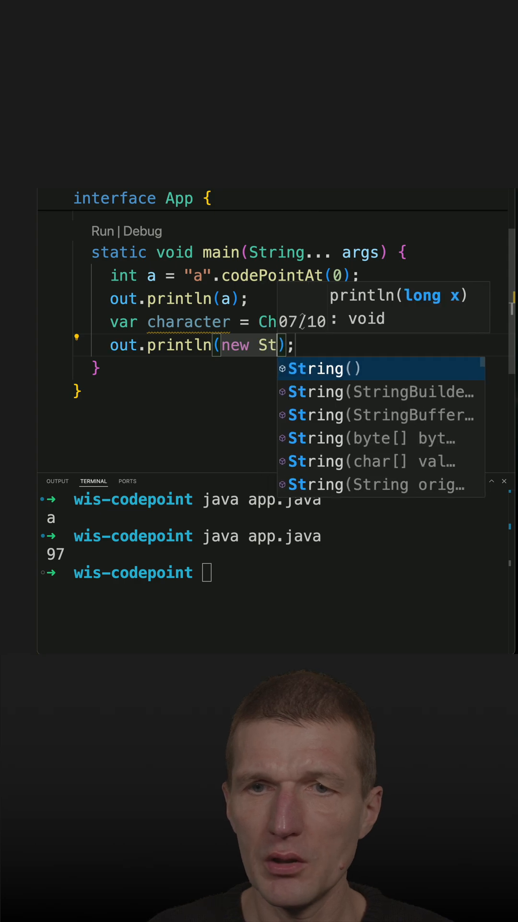
{"action": "type", "text": "ring("}
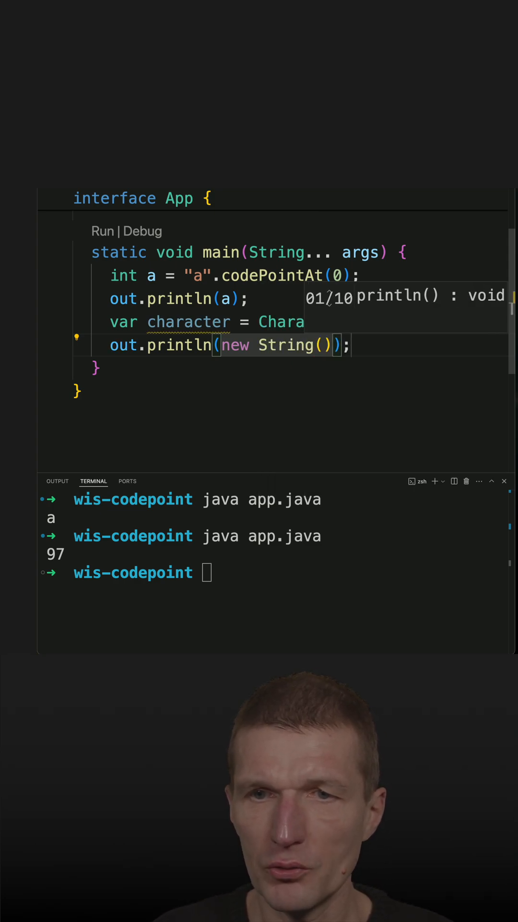
{"action": "type", "text": "character"}
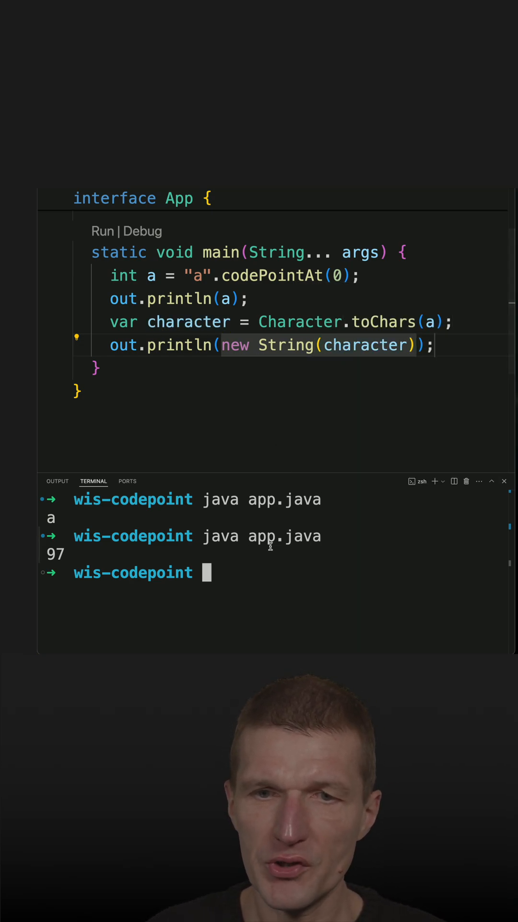
{"action": "key", "text": "Return"}
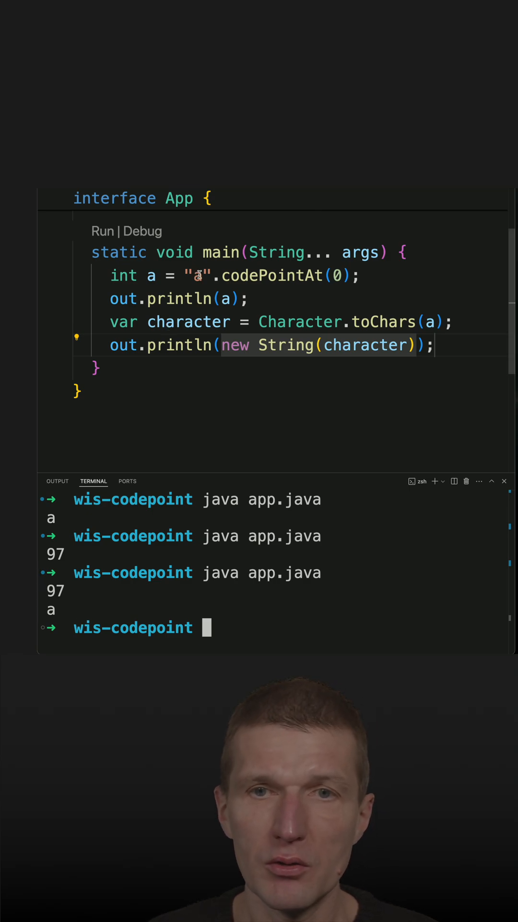
Switch the literal to "b" and rerun so the terminal prints 98 and b
{"action": "type", "text": "b"}
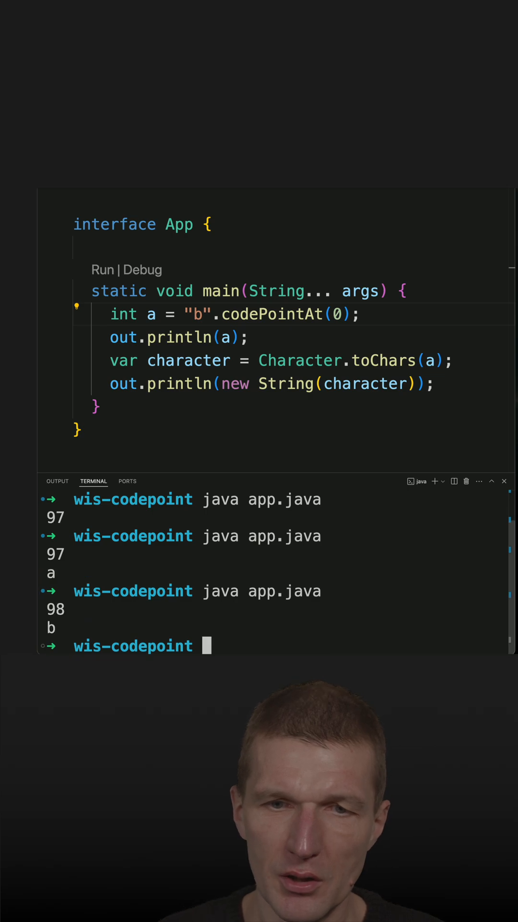
{"action": "double_click", "coordinate": [55, 610]}
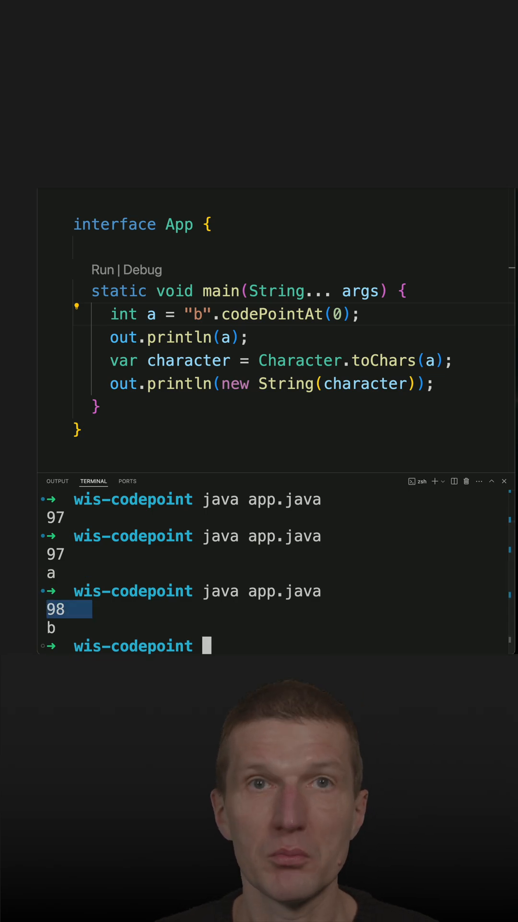